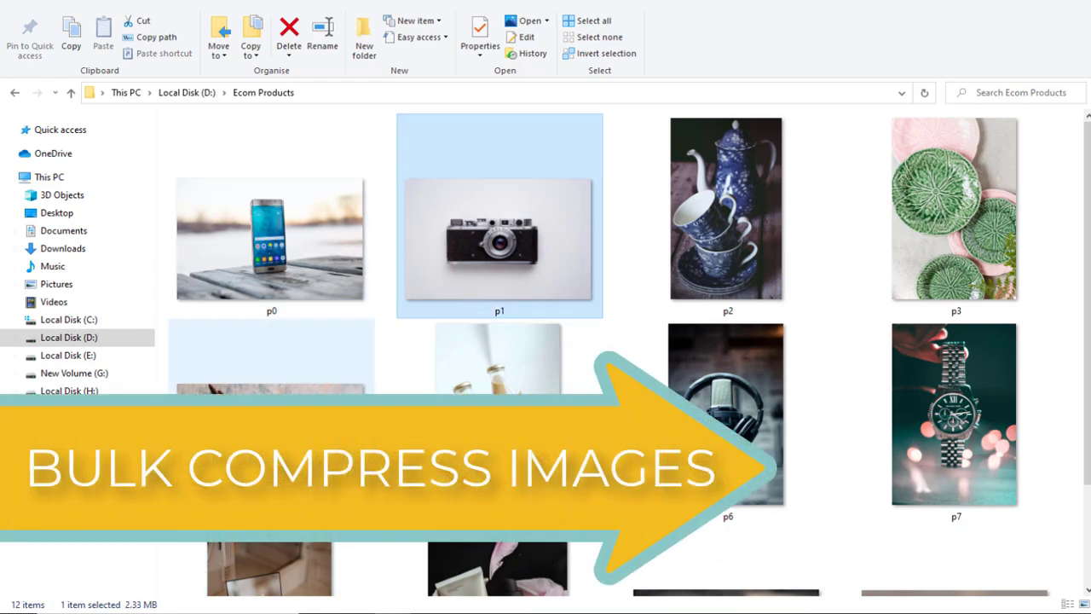
# - Check photo p1's file size and pick the product photos to load for resizing
pyautogui.click(727, 209)
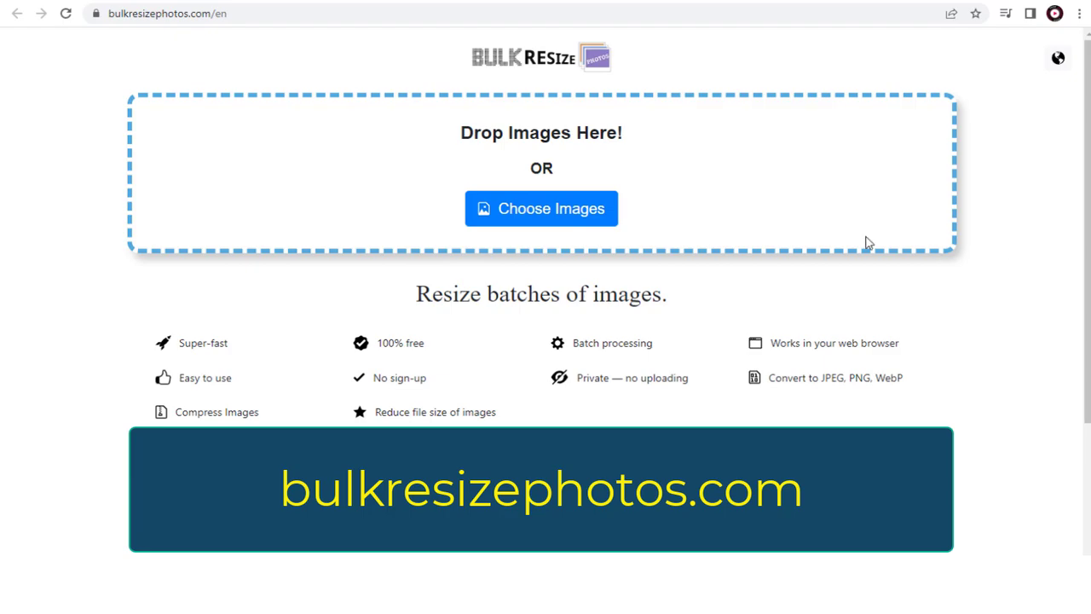
pyautogui.click(143, 13)
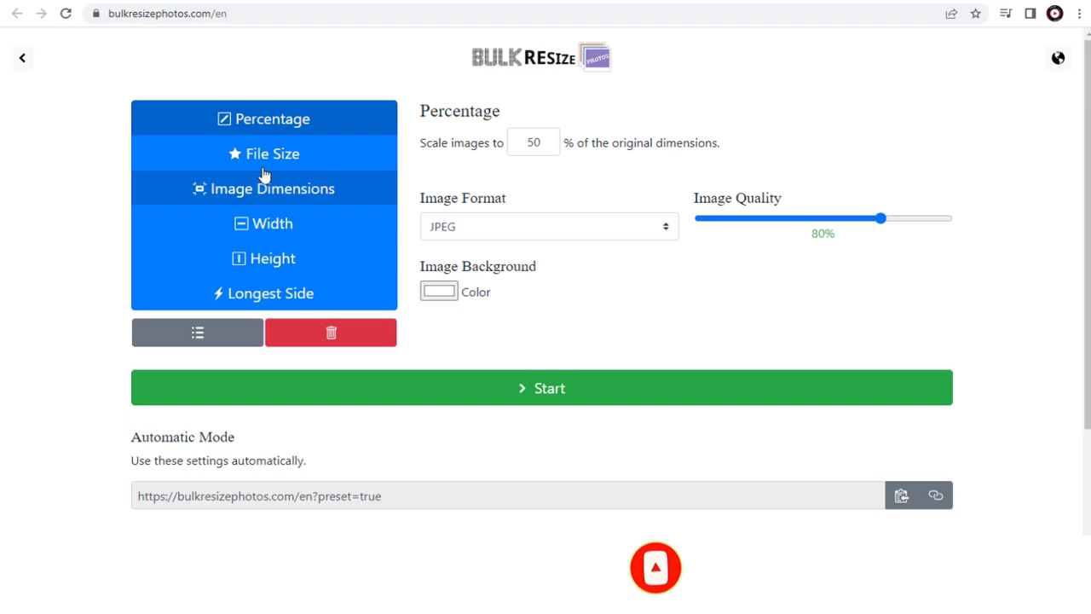
# - Resize by target file size, setting the limit to about 221 kB
pyautogui.click(273, 153)
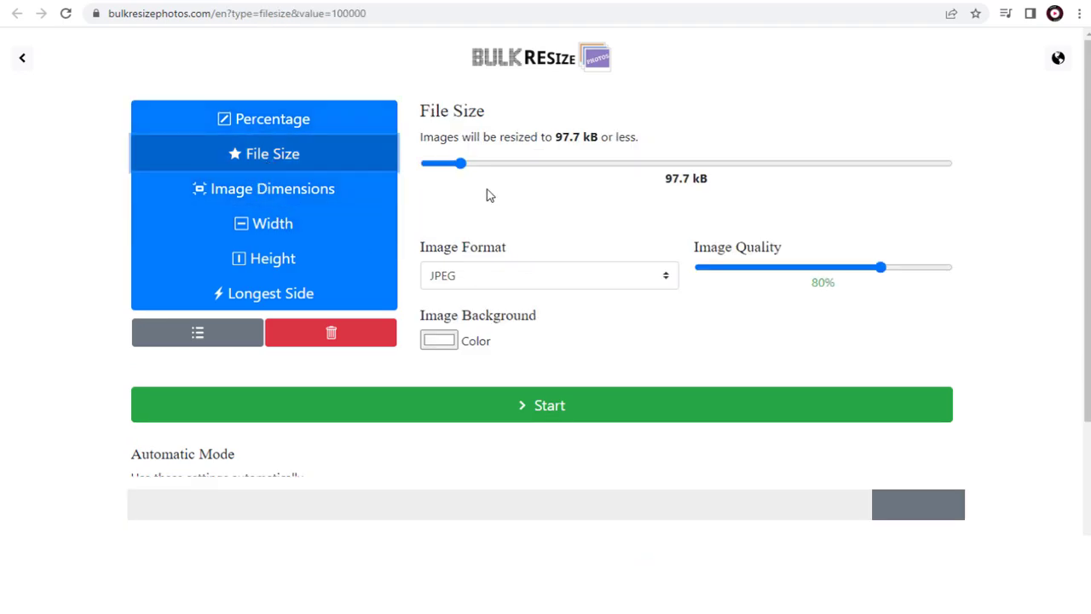
pyautogui.moveTo(460, 163); pyautogui.dragTo(473, 164)
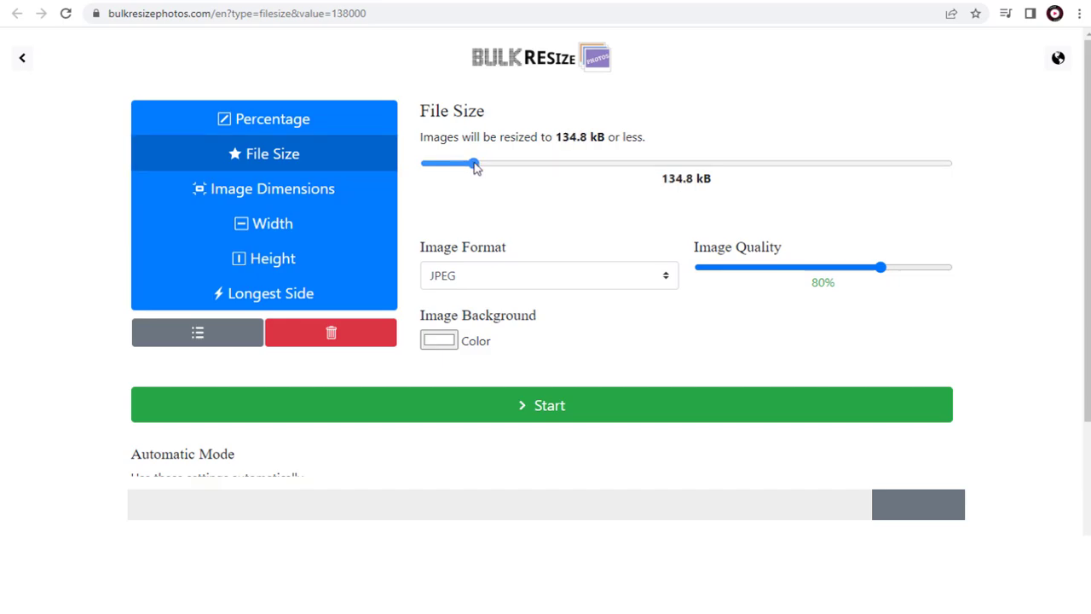
pyautogui.moveTo(475, 163); pyautogui.dragTo(497, 164)
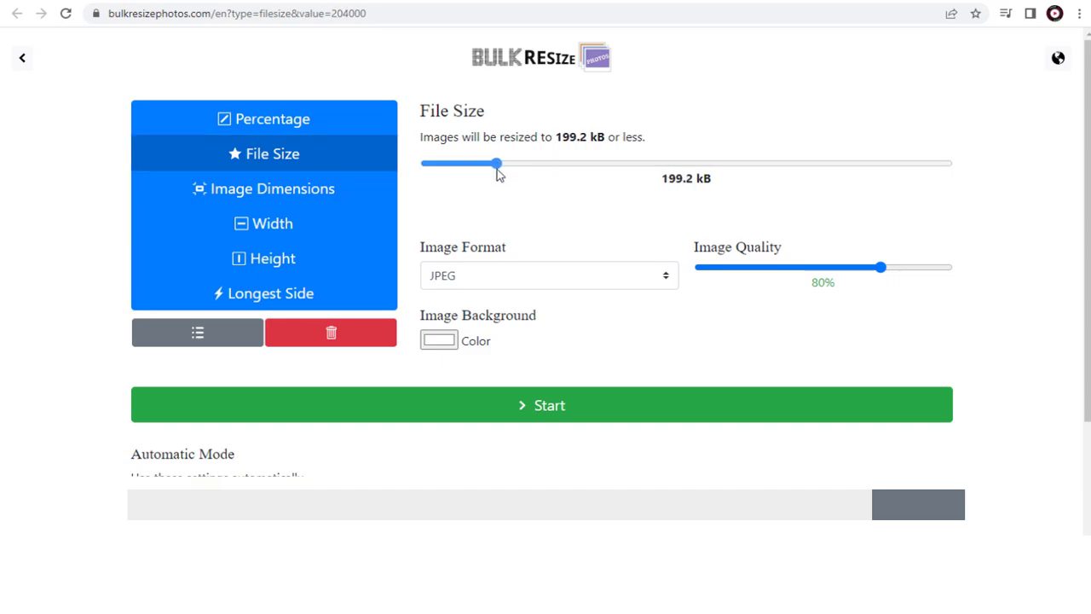
pyautogui.moveTo(497, 163); pyautogui.dragTo(503, 162)
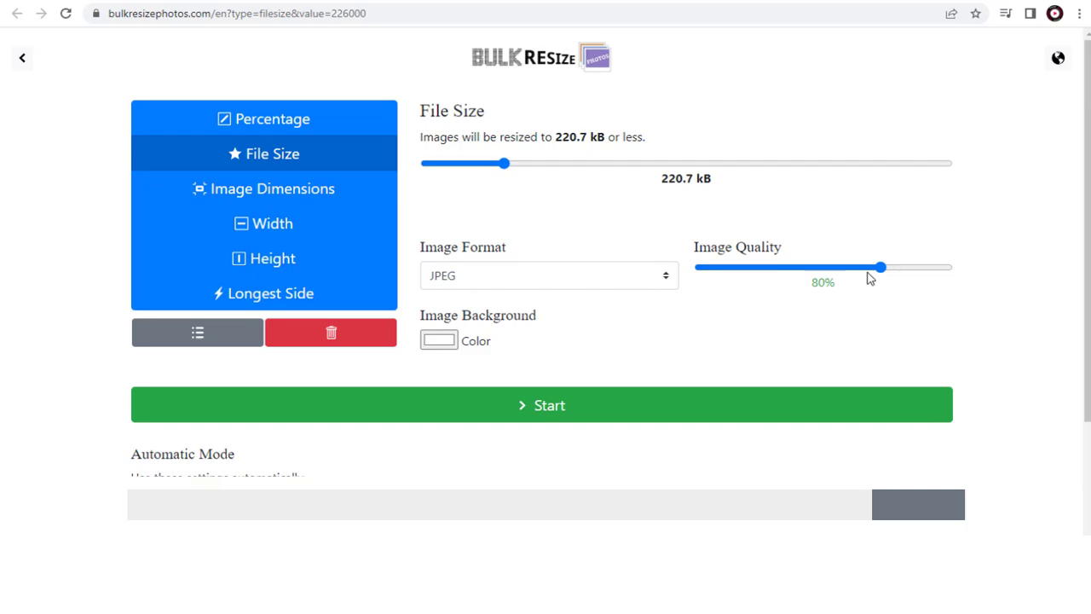
# - Set JPEG image quality to 83% and start compressing the photos
pyautogui.moveTo(881, 267); pyautogui.dragTo(865, 267)
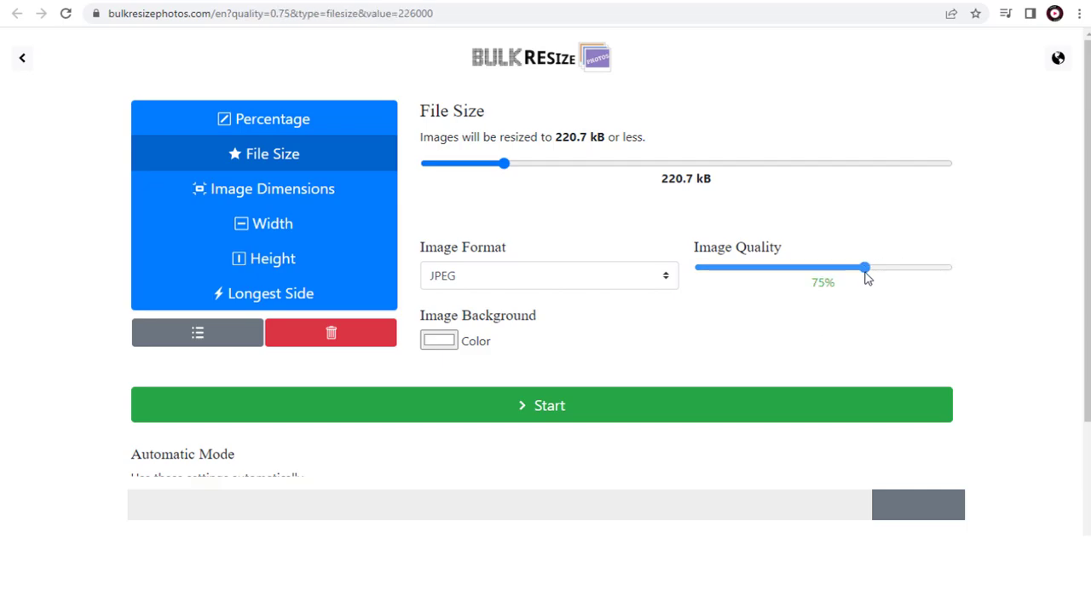
pyautogui.moveTo(865, 267); pyautogui.dragTo(881, 267)
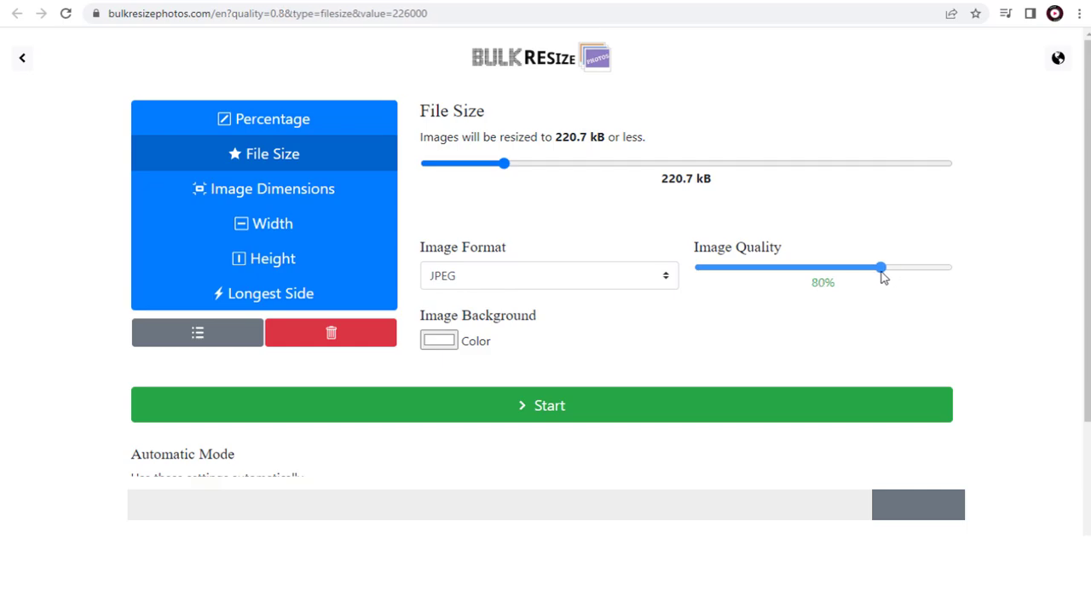
pyautogui.moveTo(880, 267); pyautogui.dragTo(890, 267)
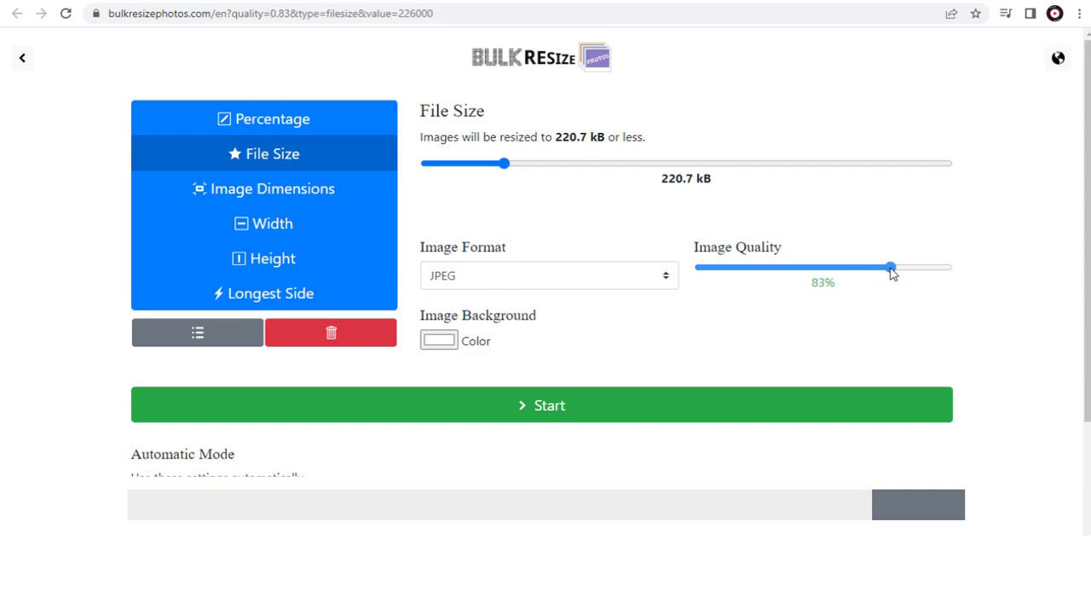
pyautogui.click(548, 274)
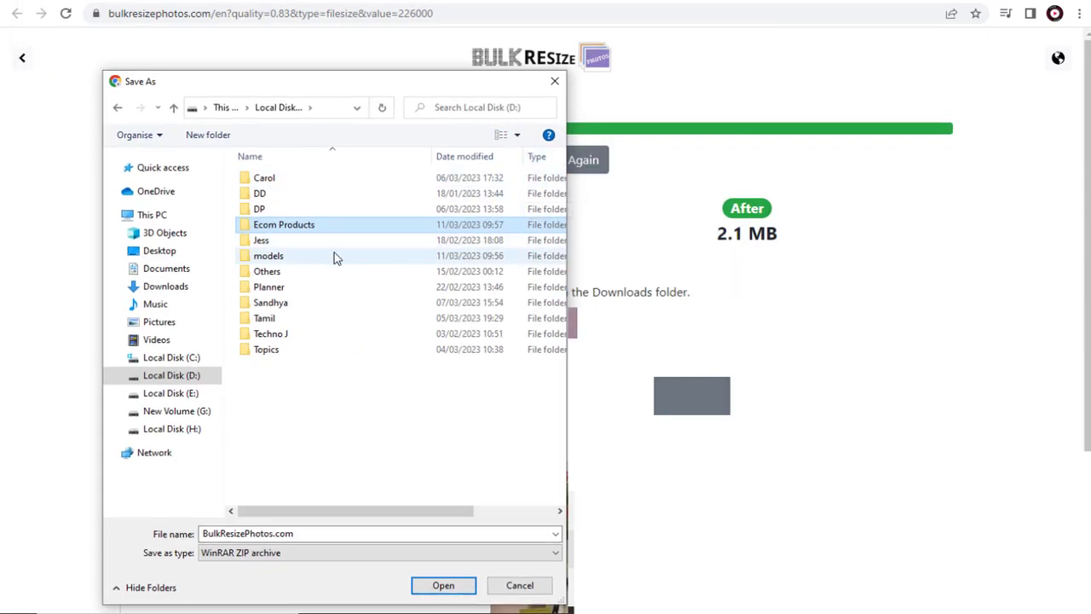
# - Save the compressed photos zip into Ecom Products and show it in its folder
pyautogui.doubleClick(284, 224)
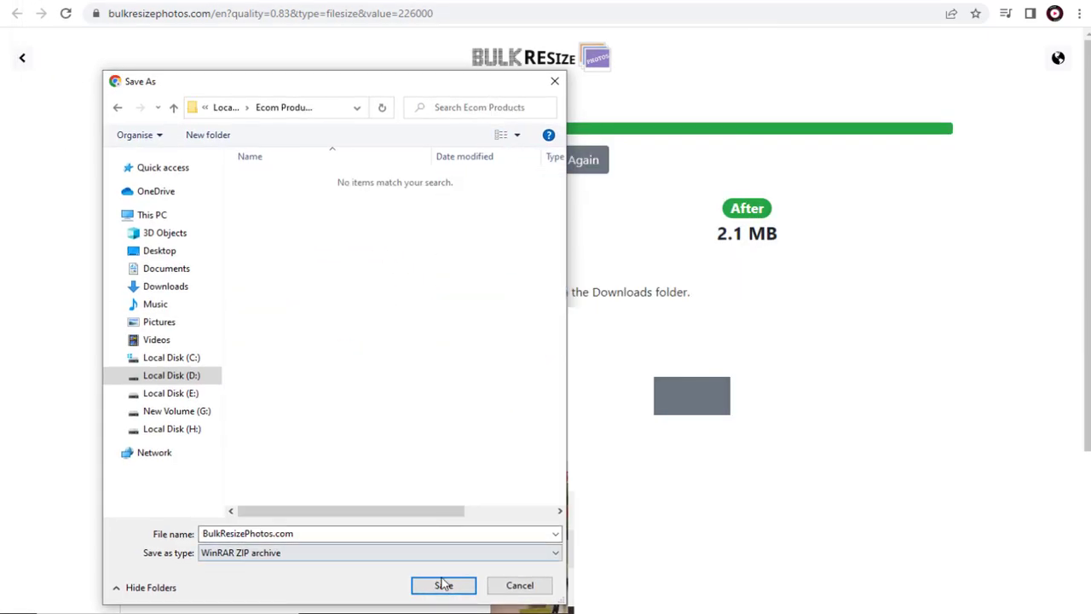
pyautogui.click(443, 585)
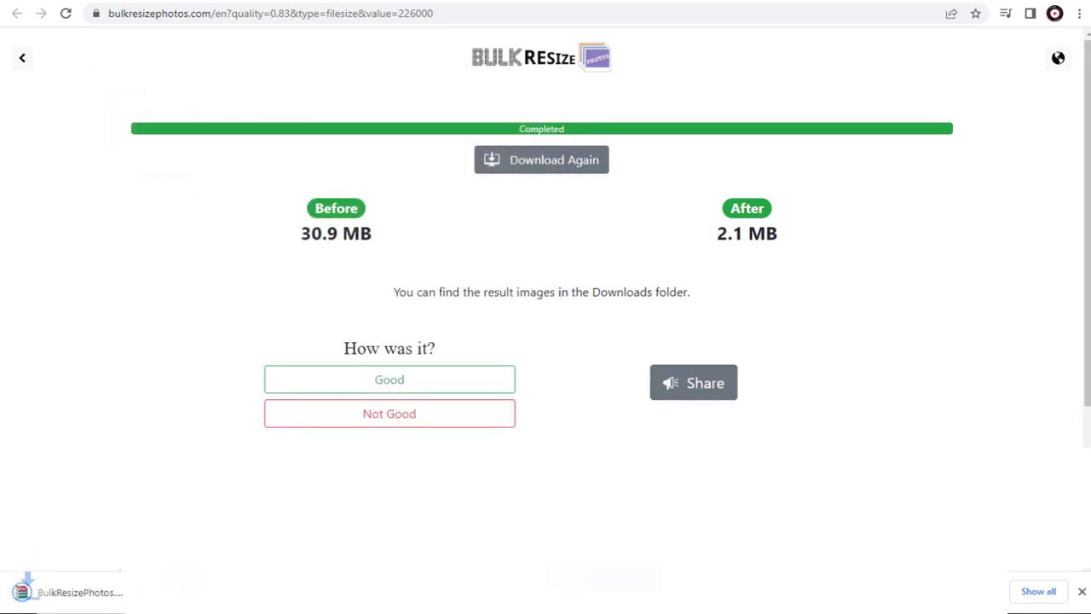
pyautogui.click(161, 592)
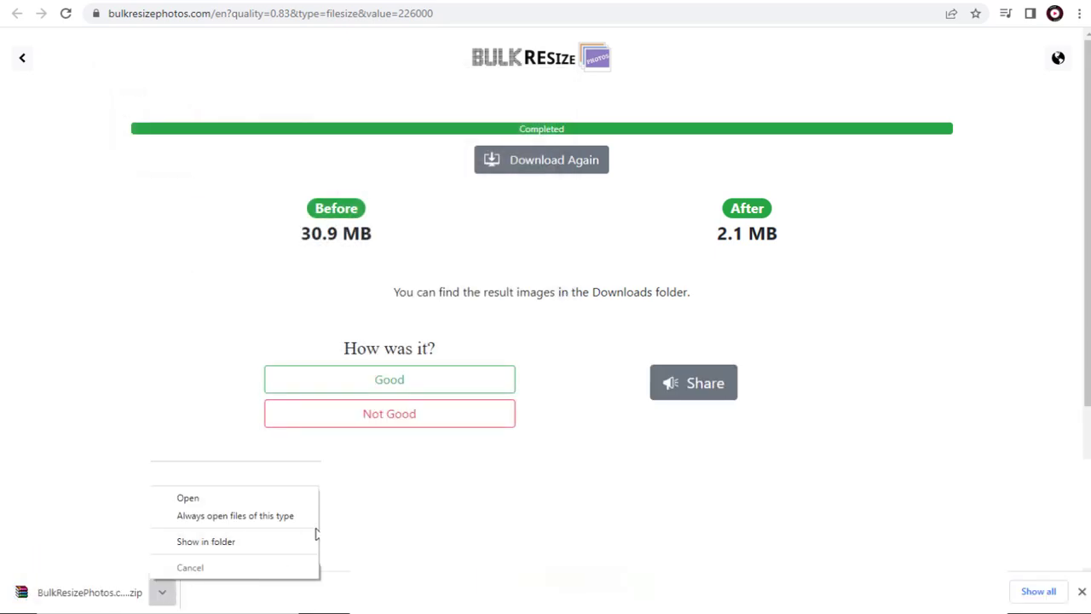
pyautogui.click(206, 541)
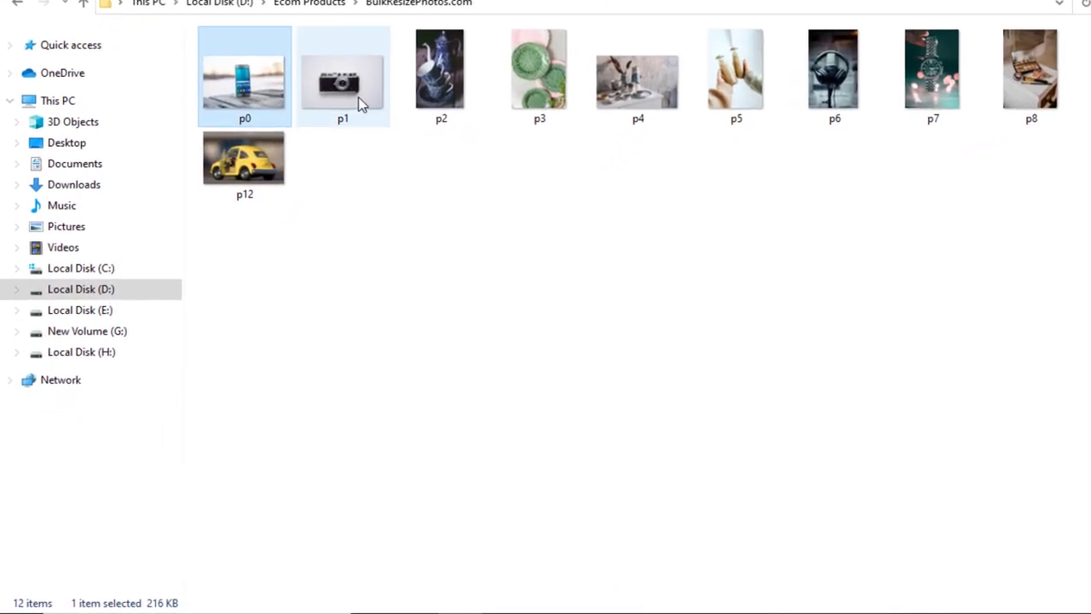
# - Check a compressed photo's size, then edit the yellow car photo p12 with Photos
pyautogui.click(736, 75)
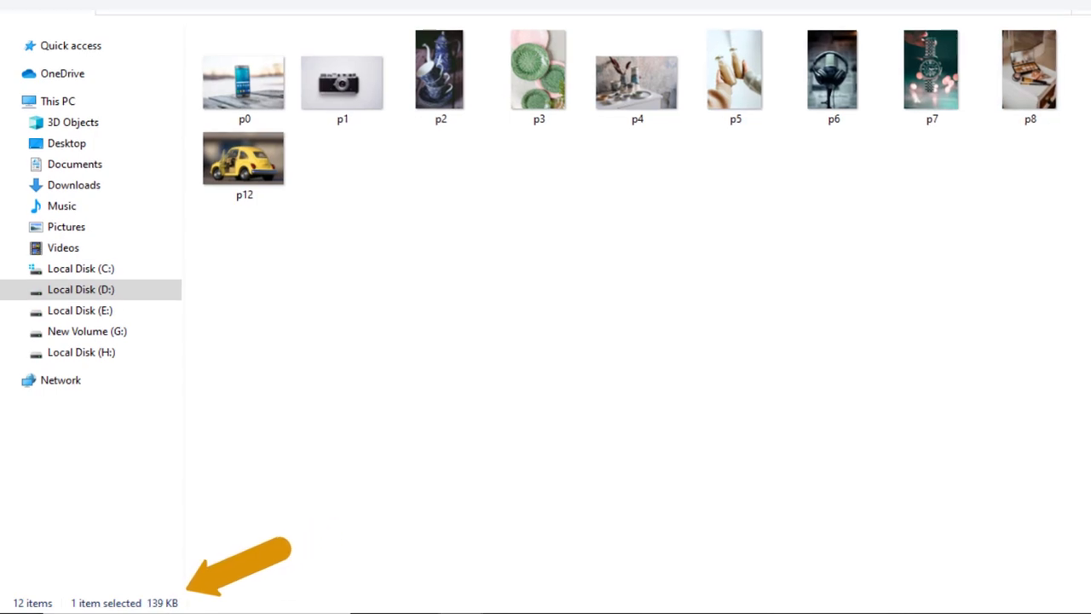
pyautogui.rightClick(244, 158)
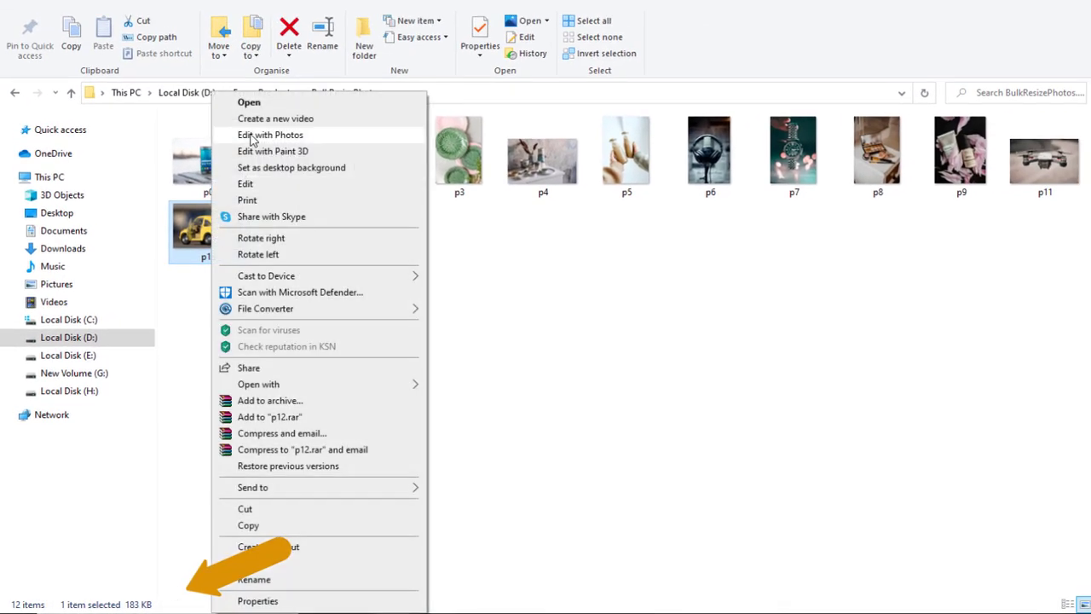
pyautogui.click(270, 135)
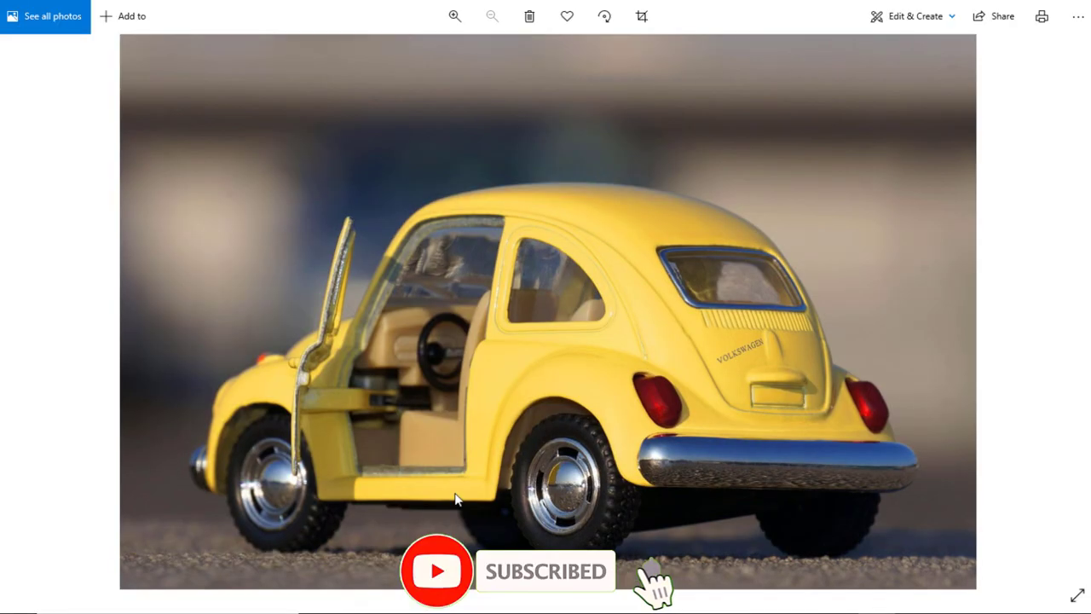